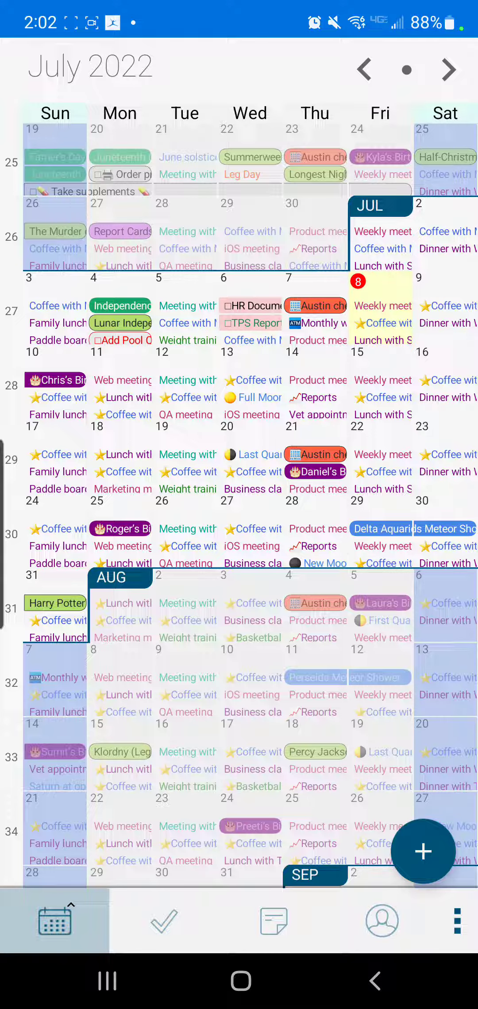
# Run a manual sync of the July 2022 calendar from the overflow menu
pyautogui.click(457, 919)
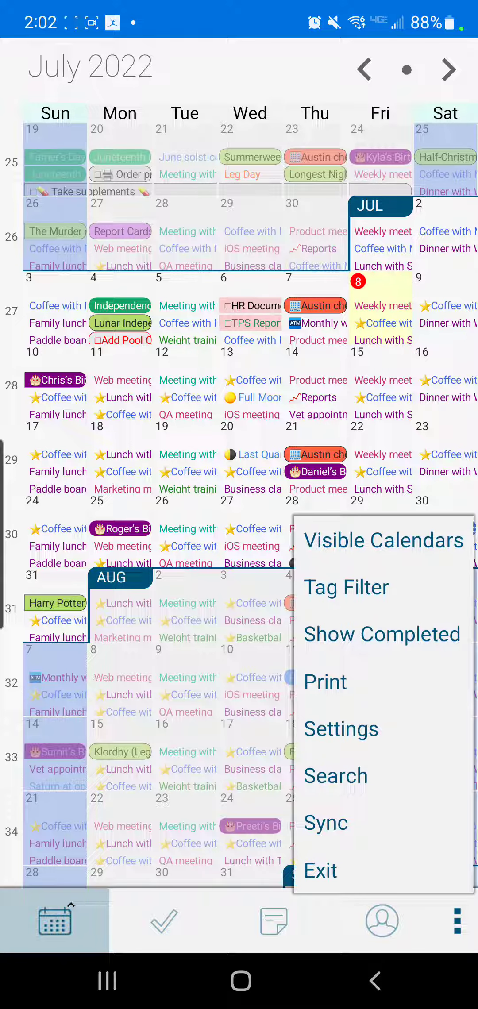
pyautogui.click(326, 823)
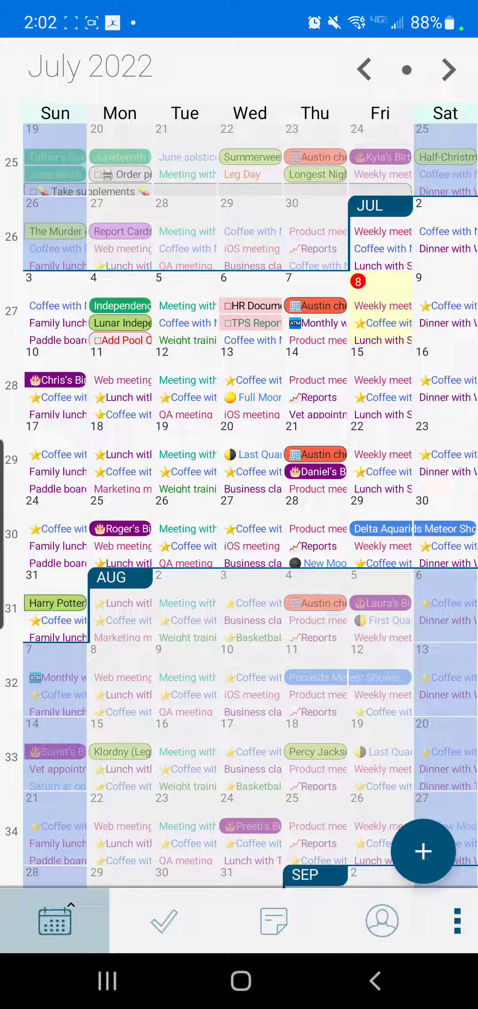
# Open the Sync Accounts settings via the overflow menu and Informant Settings
pyautogui.click(456, 919)
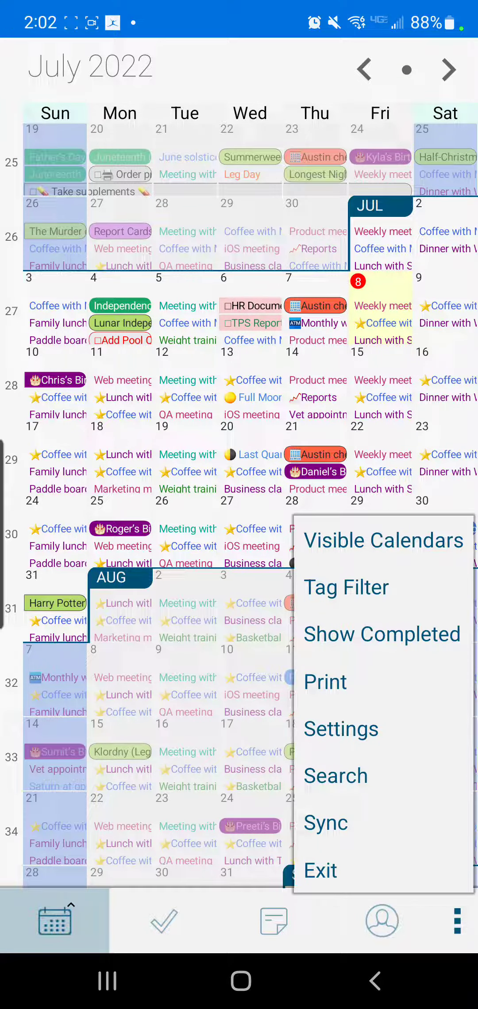
pyautogui.click(340, 729)
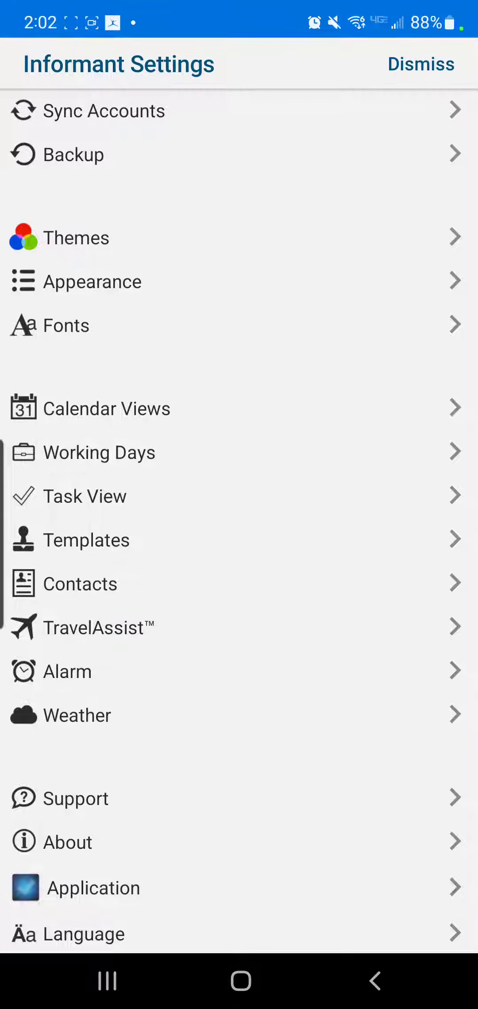
pyautogui.click(104, 111)
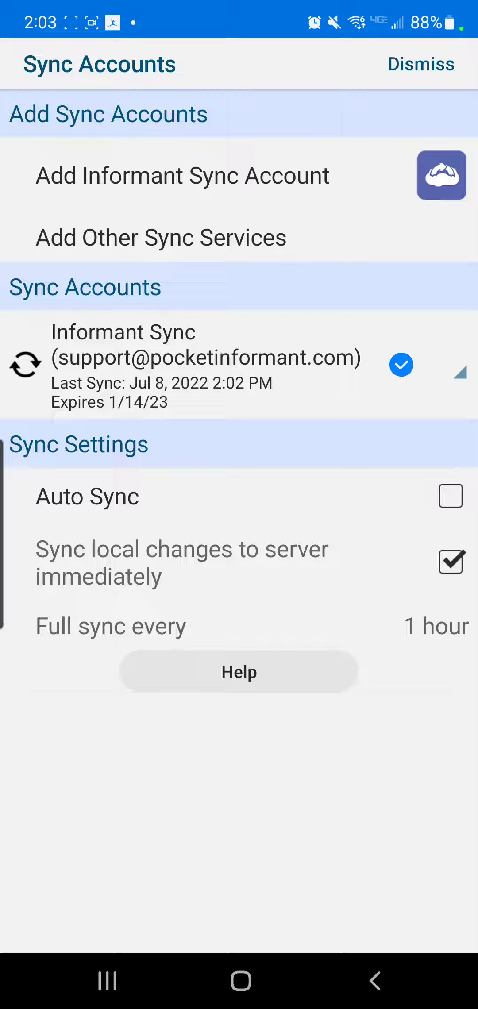
# Check Auto Sync and keep the full sync interval at 1 hour
pyautogui.click(450, 495)
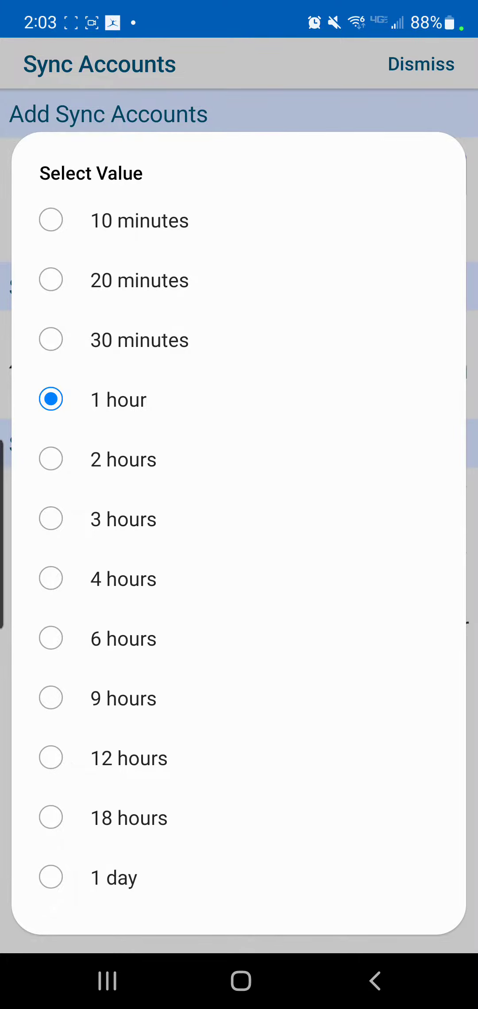
pyautogui.click(118, 399)
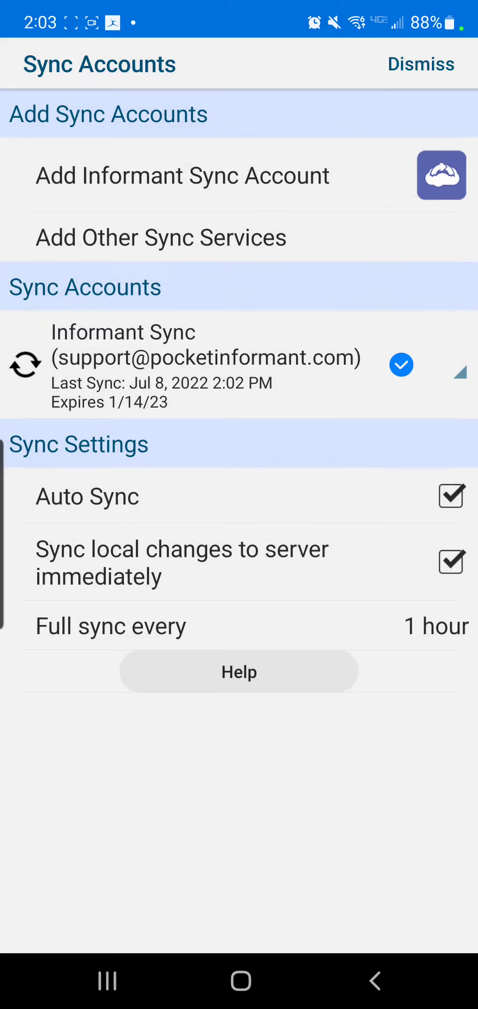